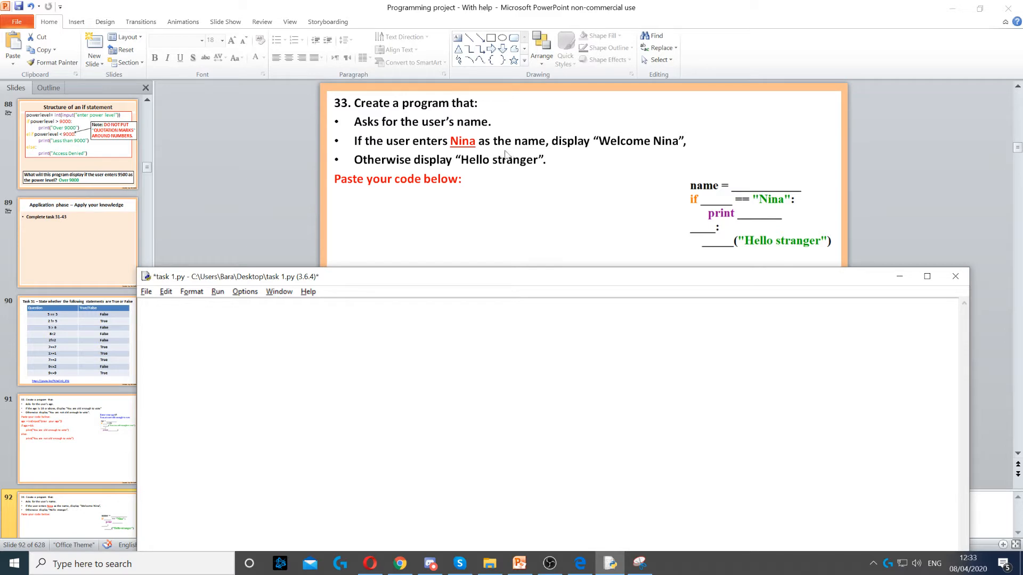
Write name = input("Enter a name") as the first line and highlight input to explain it.
{"action": "type", "text": "name = input(\"Enter a name\")"}
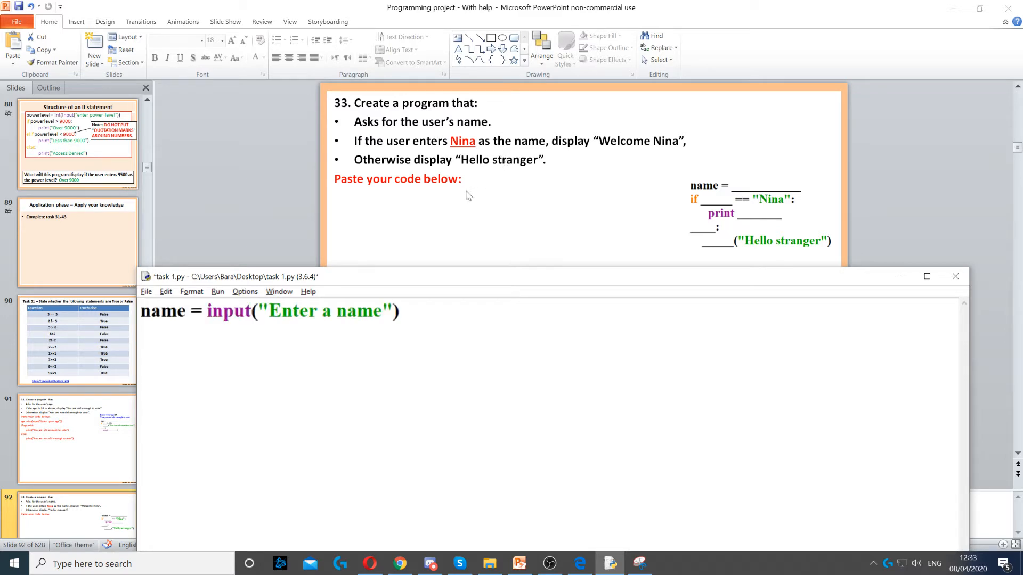
{"action": "double_click", "coordinate": [163, 311]}
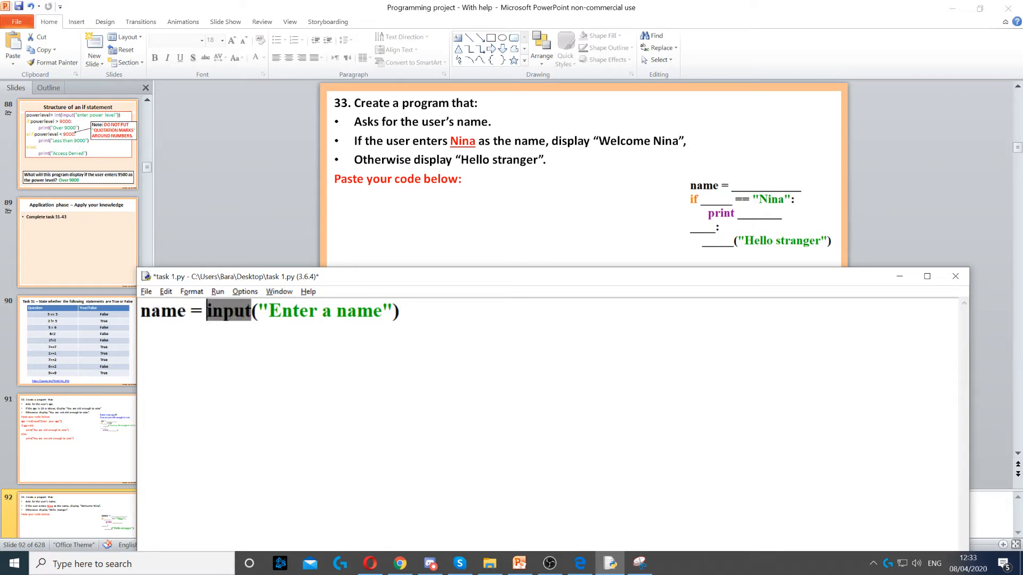
{"action": "double_click", "coordinate": [323, 311]}
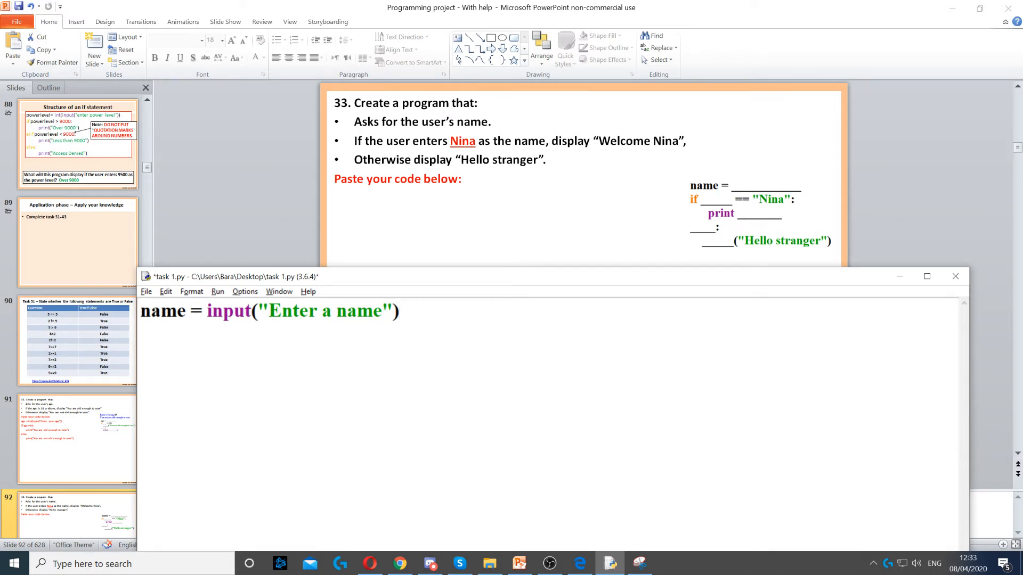
Write if name == "Nina": printing "Welcome Nina", then start the else: branch.
{"action": "type", "text": "if name == \"Nina\":"}
{"action": "type", "text": "print (\"Welcome Nina\")"}
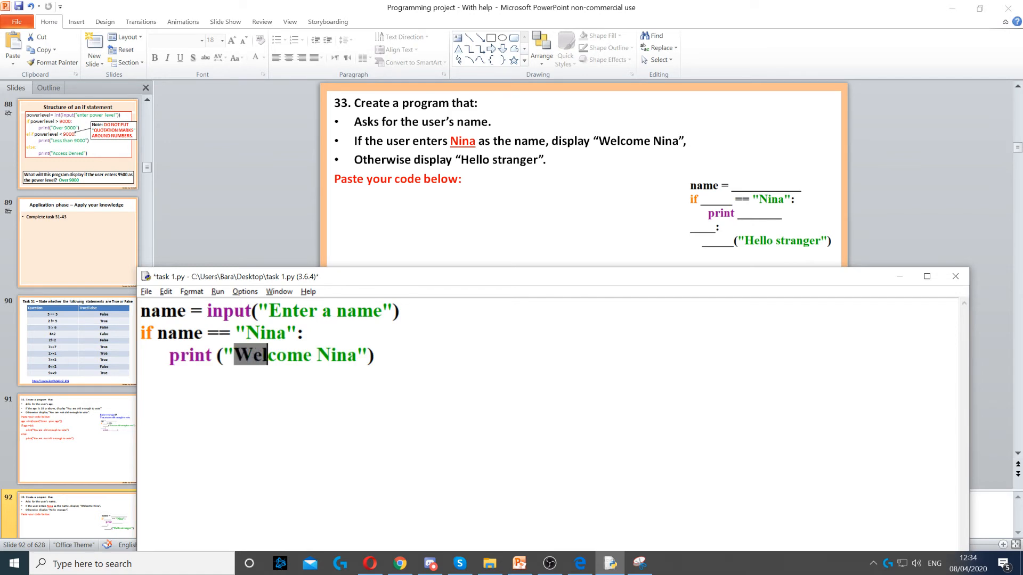
{"action": "left_click", "coordinate": [300, 332]}
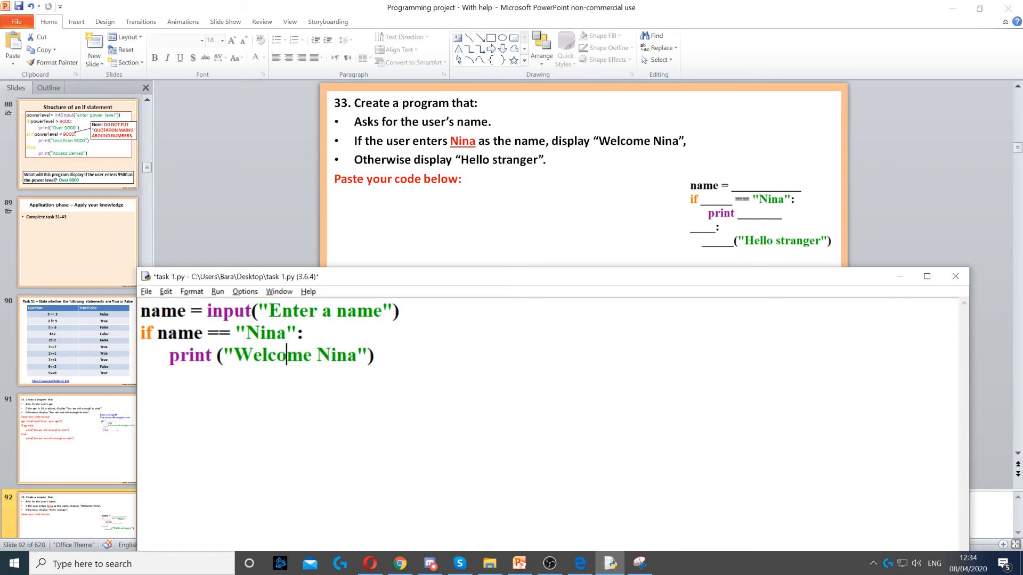
{"action": "type", "text": "else:"}
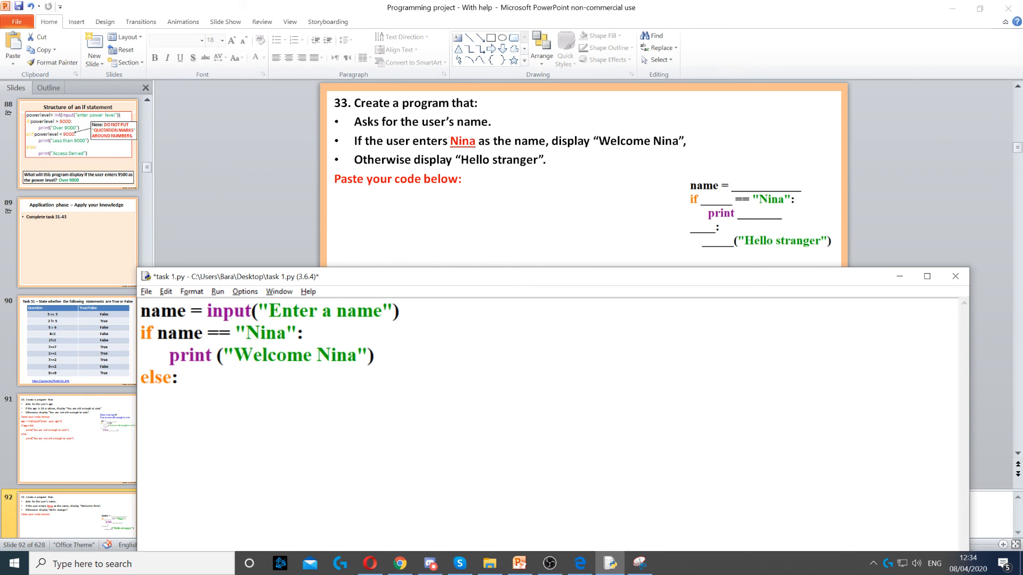
Write print("Hello stranger") under else, save task 1.py, and highlight print.
{"action": "type", "text": "print(\"Hello stranger\")"}
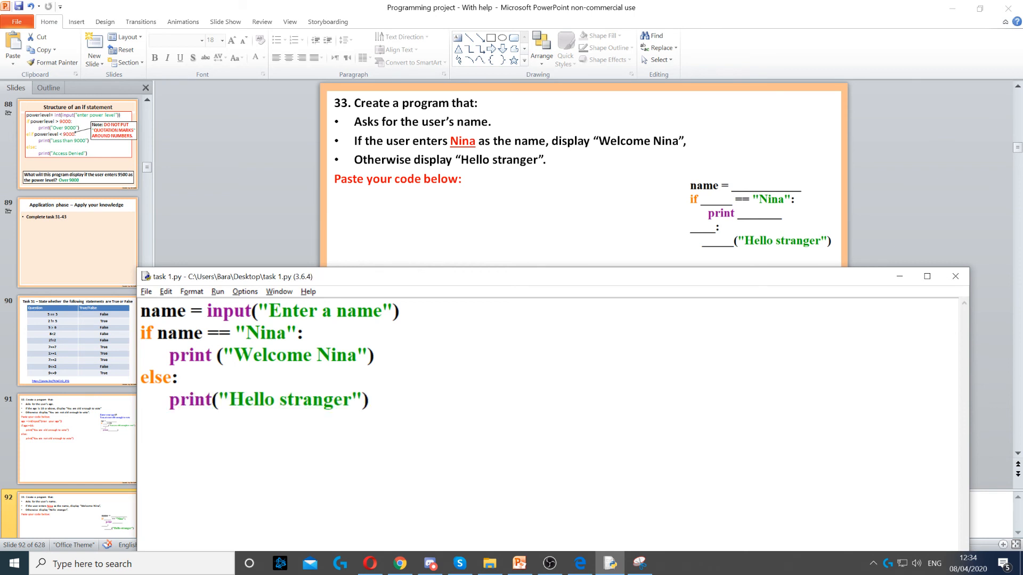
{"action": "double_click", "coordinate": [188, 399]}
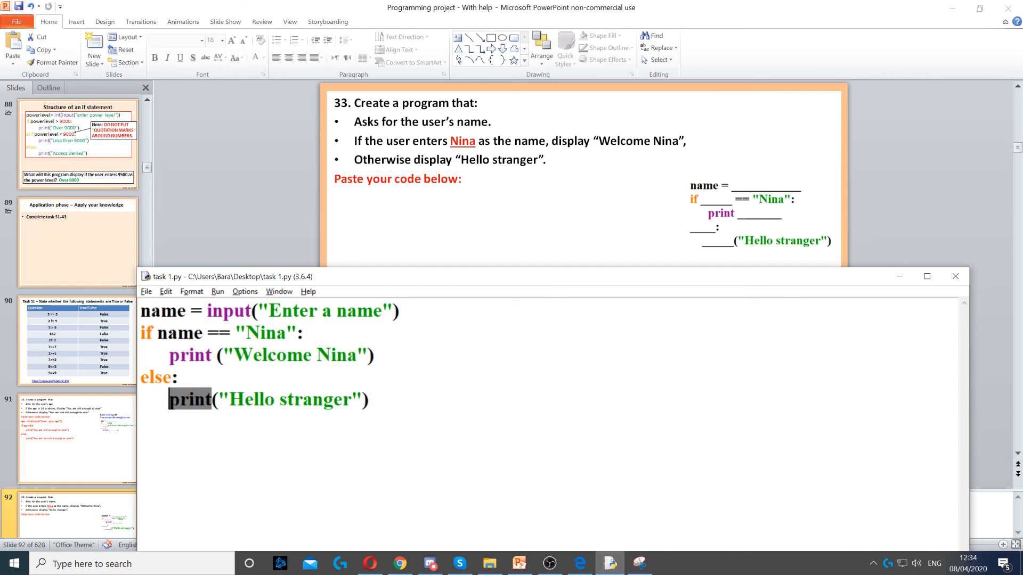